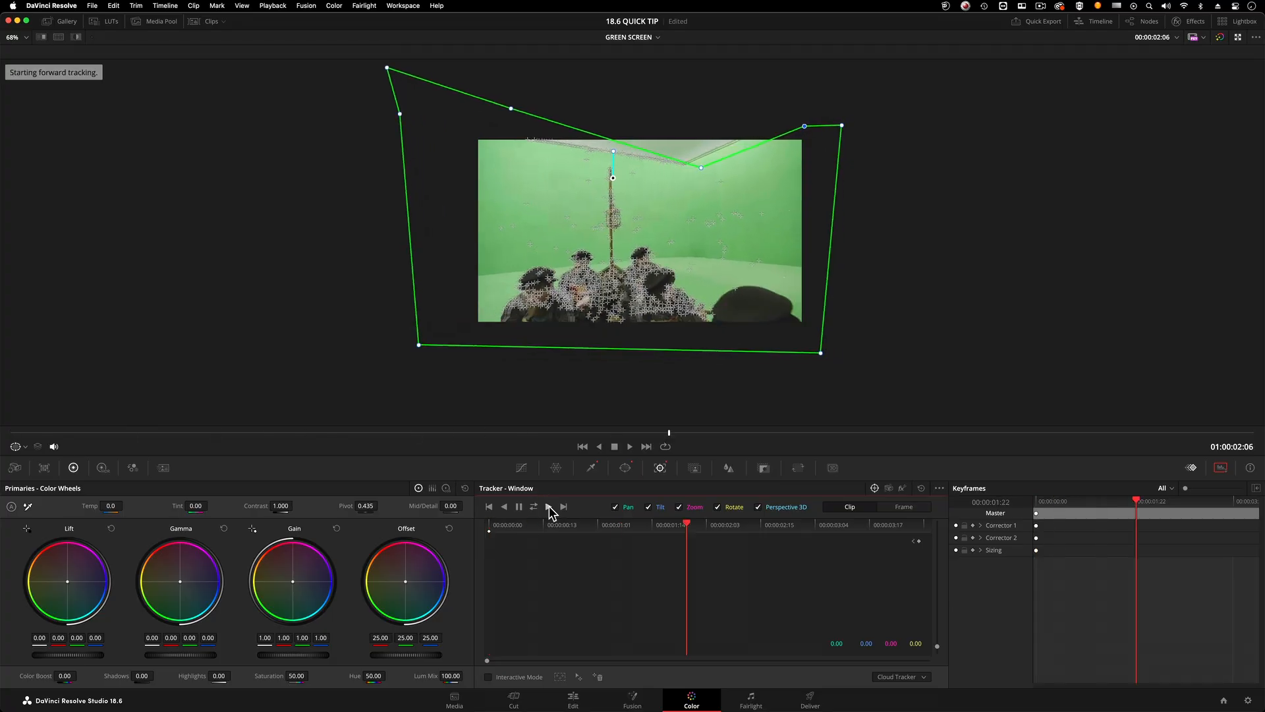
# Let the cloud track finish and reset the previous tracking data.
pyautogui.click(564, 507)
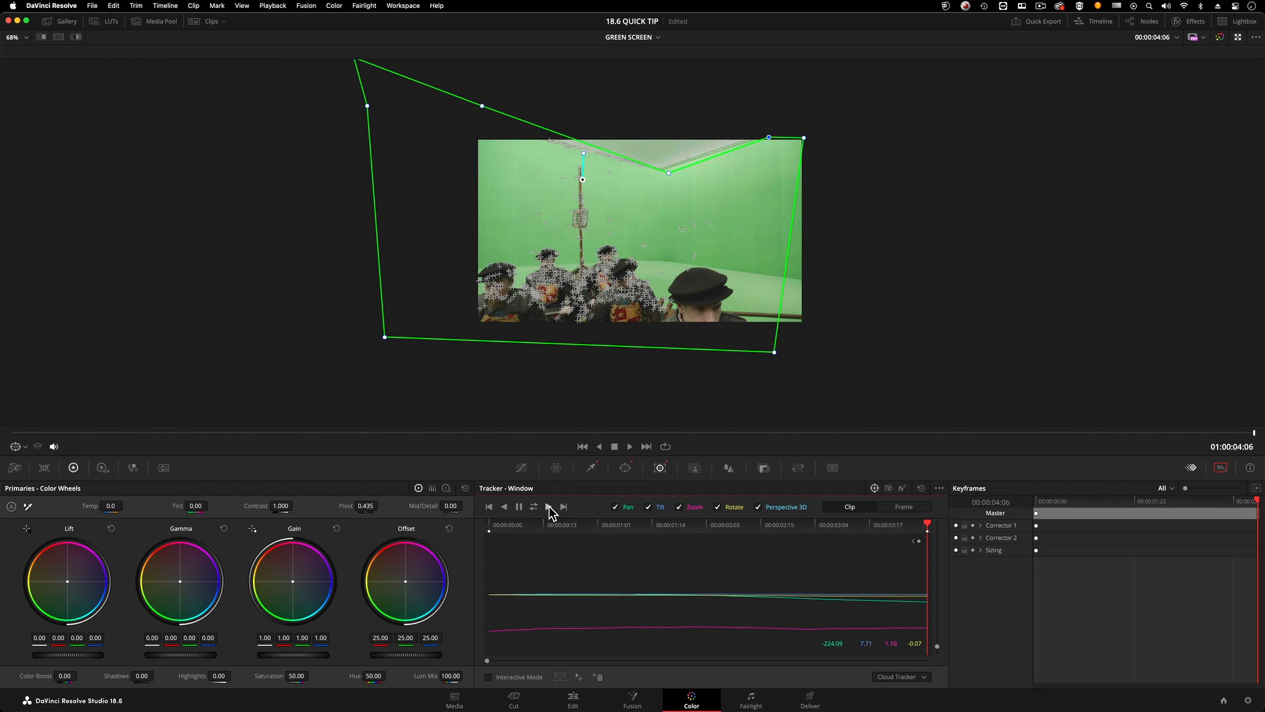
pyautogui.moveTo(703, 578)
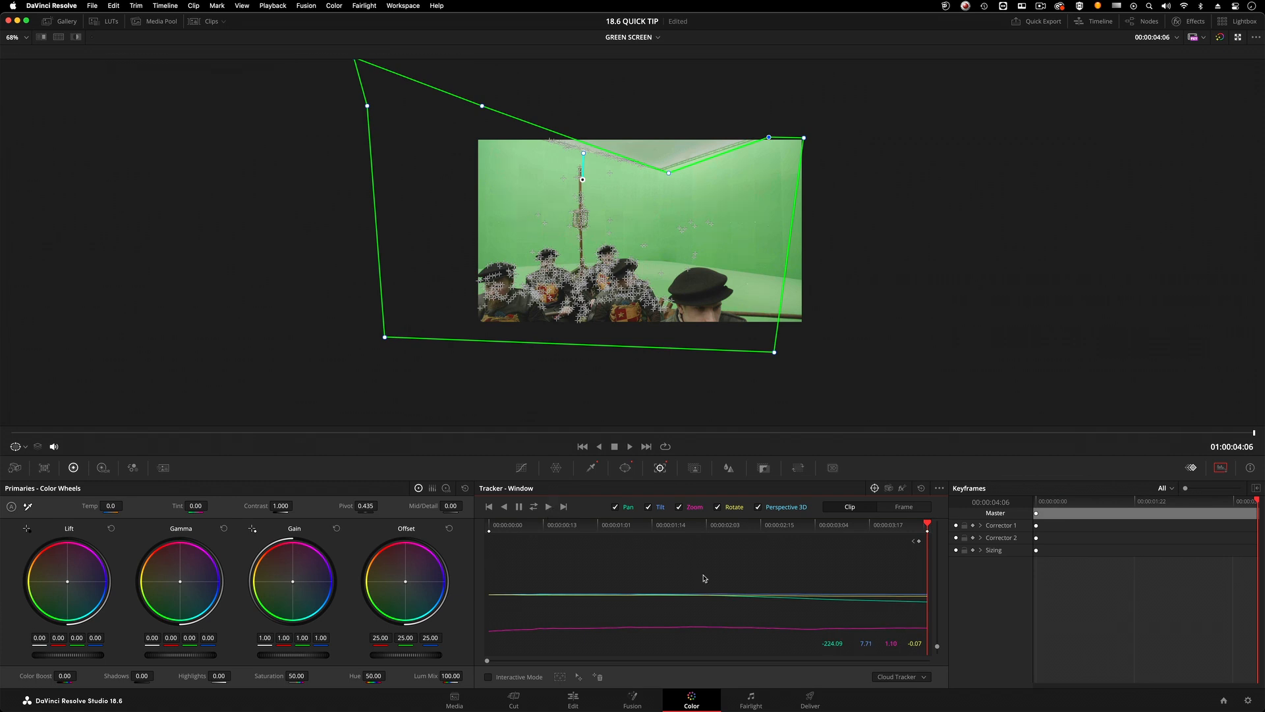
pyautogui.click(921, 487)
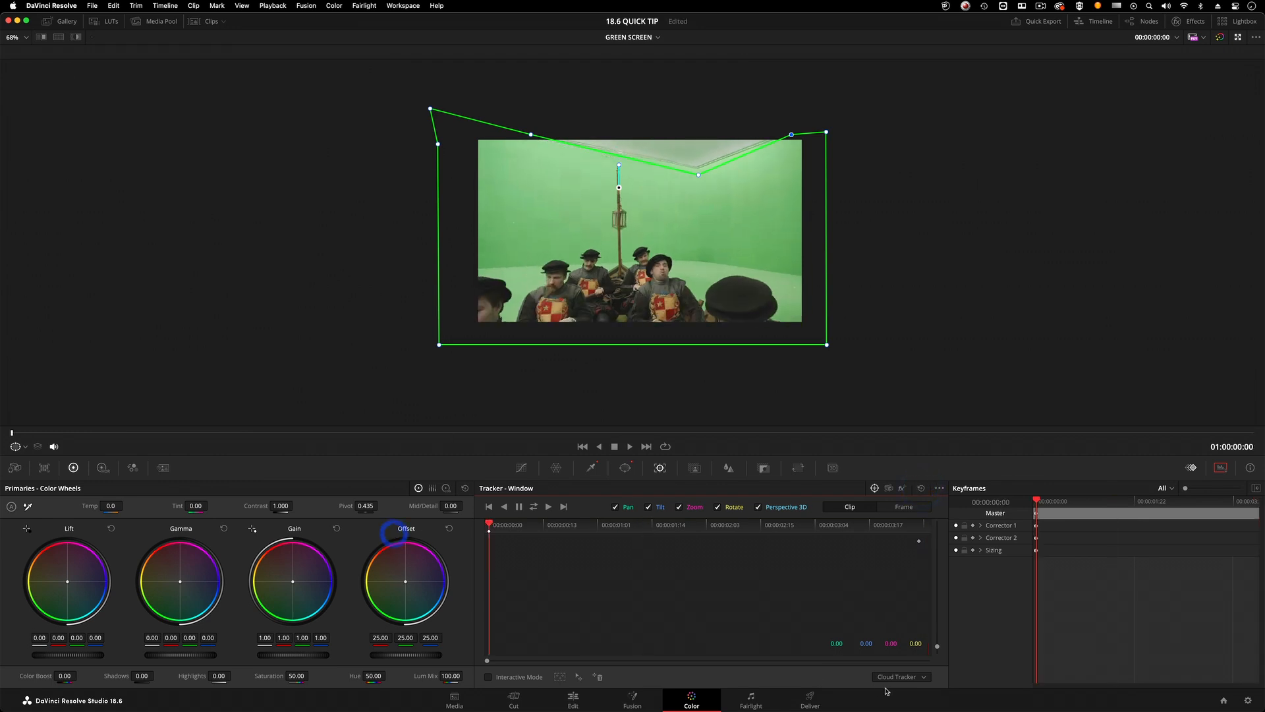
# Switch the tracker type to Point Tracker.
pyautogui.click(901, 676)
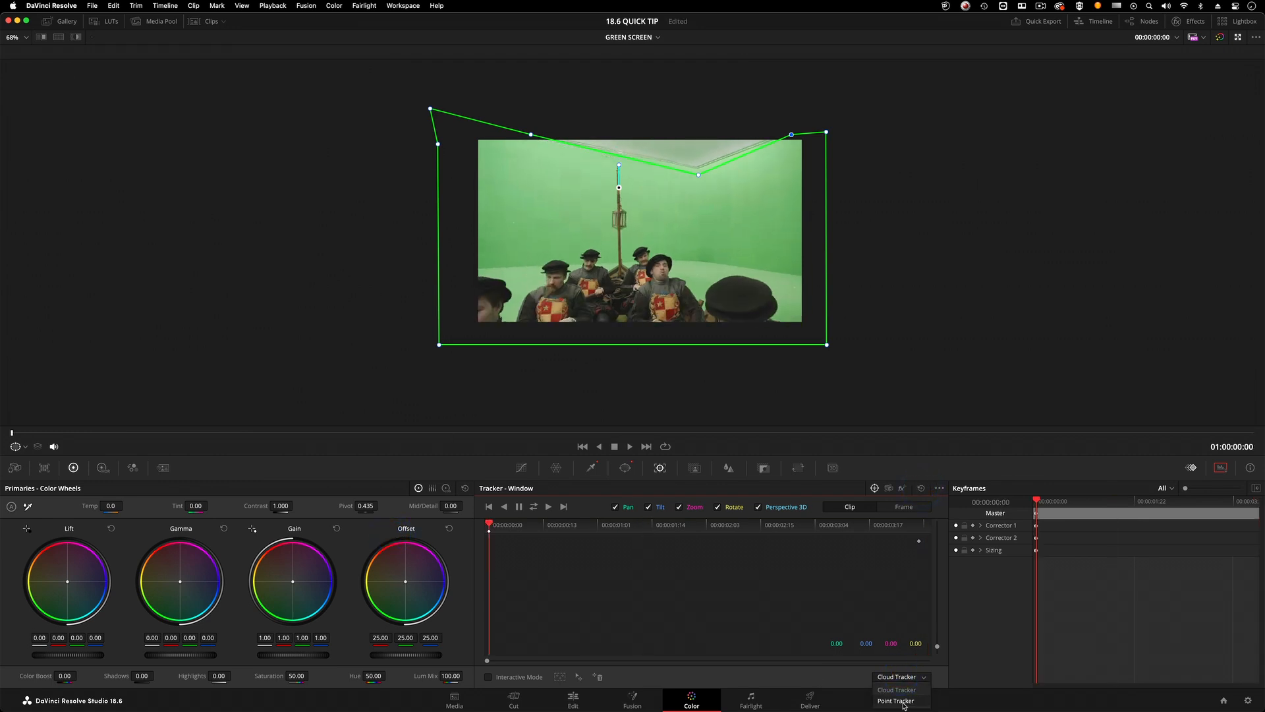
pyautogui.click(895, 701)
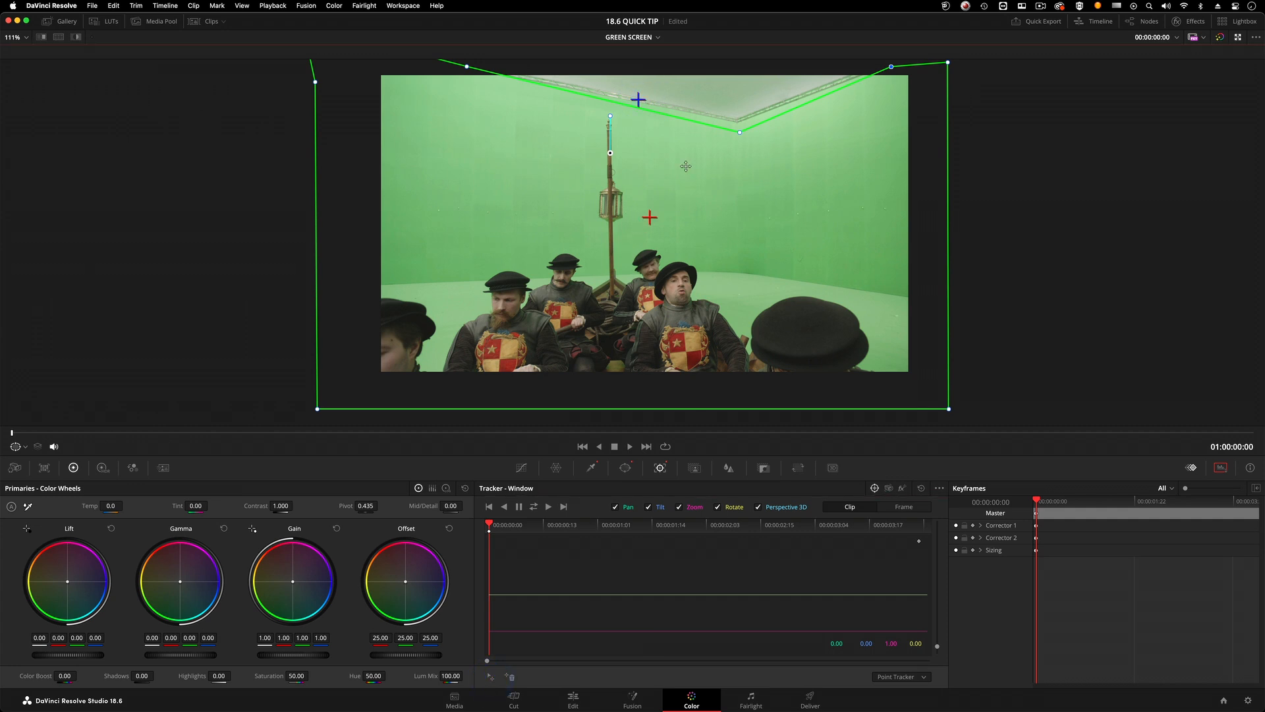
# Drag the red tracking point up onto the green screen's top edge.
pyautogui.moveTo(650, 216); pyautogui.dragTo(791, 97)
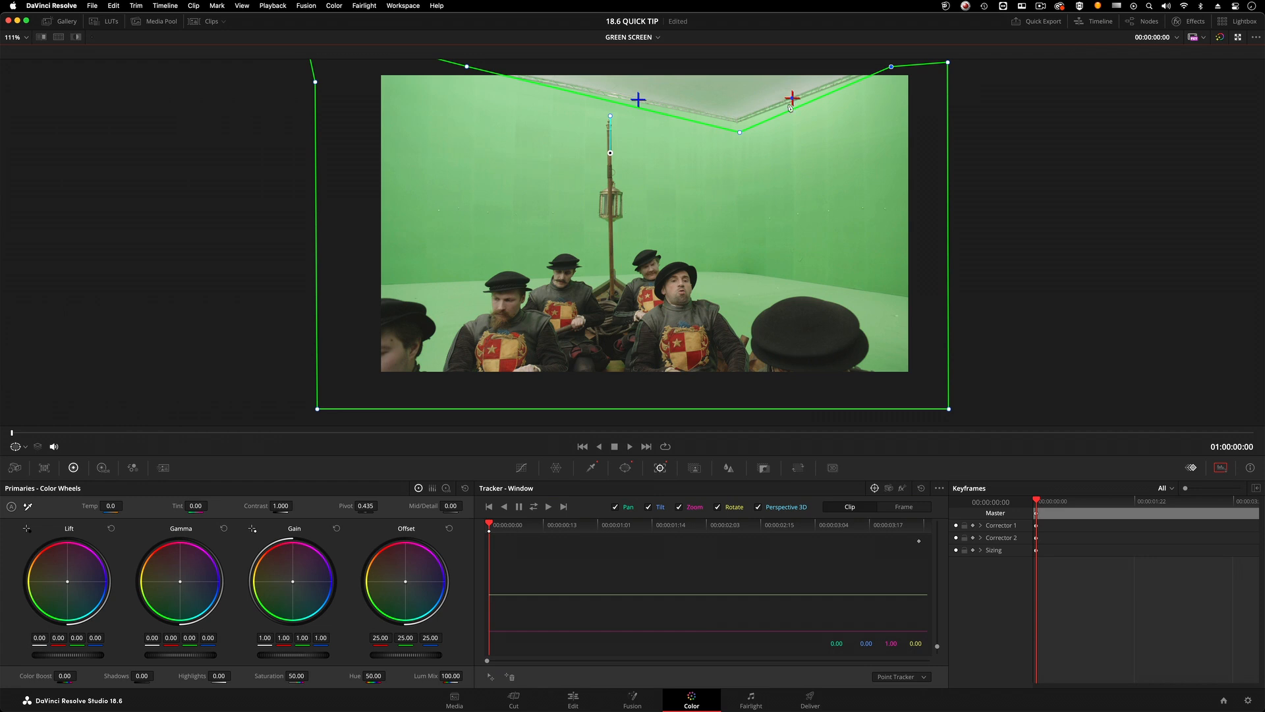